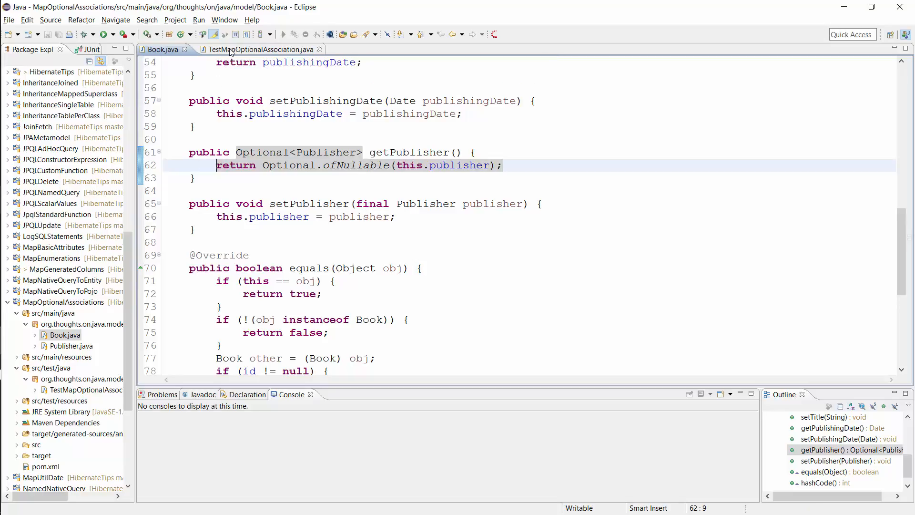
- Switch from Book.java to the TestMapOptionalAssociation test class editor
{"action": "left_click", "coordinate": [256, 49]}
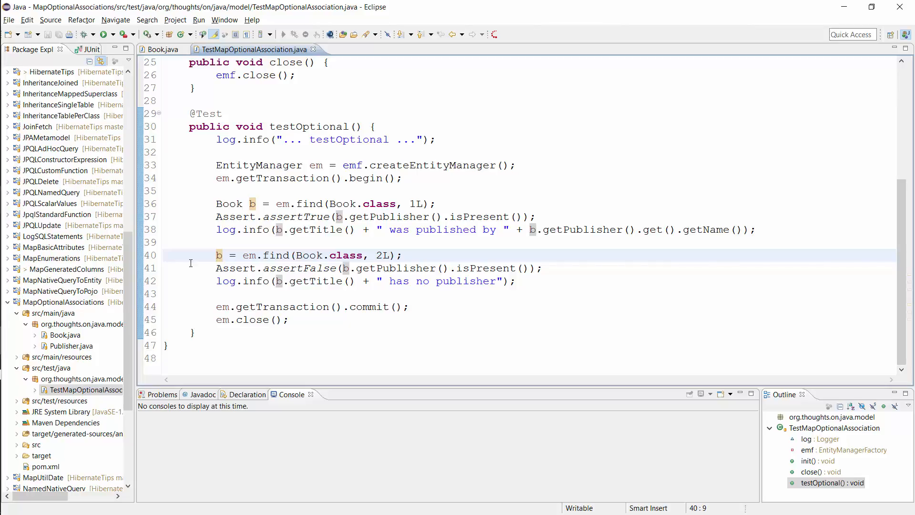
{"action": "left_click", "coordinate": [217, 268]}
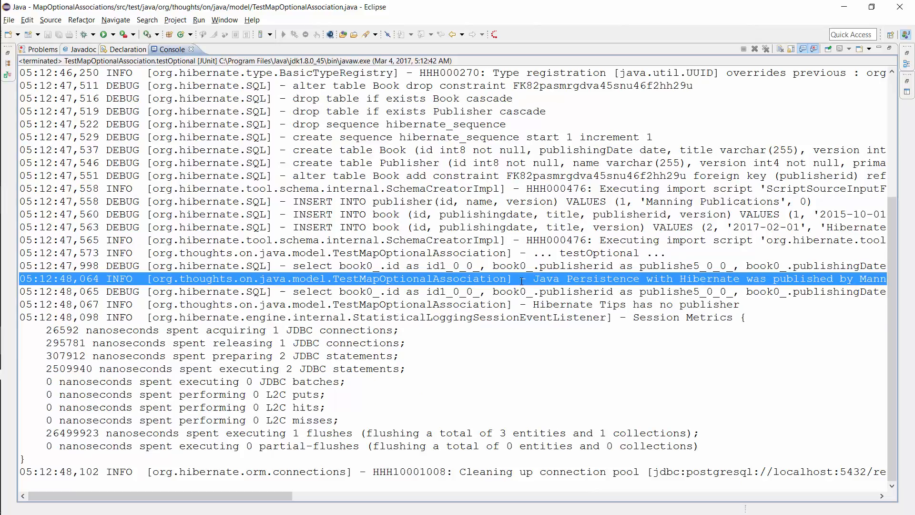
- Reveal the full console log line: Java Persistence with Hibernate published by Manning Publications
{"action": "scroll", "scroll_direction": "right", "scroll_amount": 3}
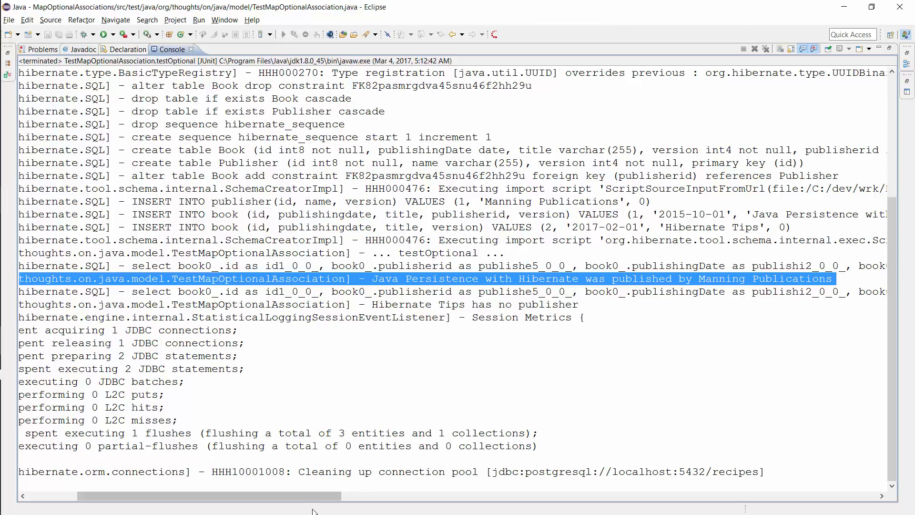
{"action": "mouse_move", "coordinate": [379, 315]}
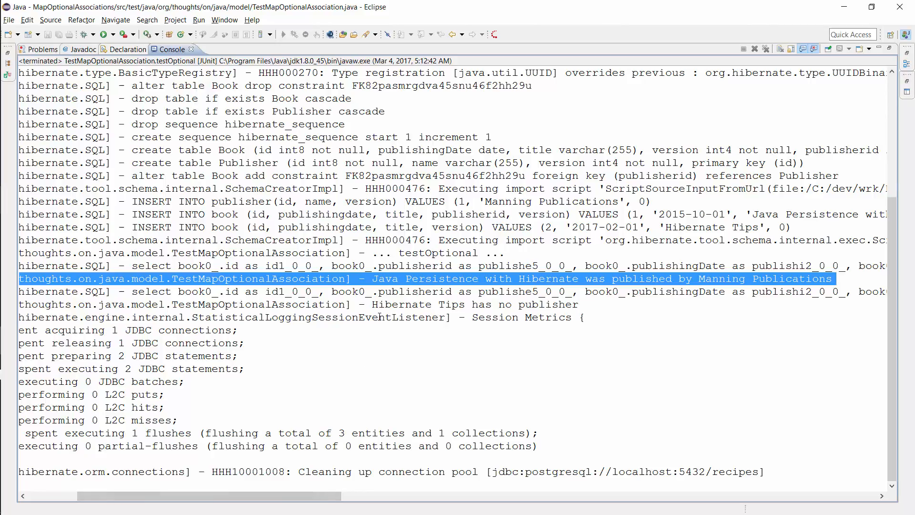